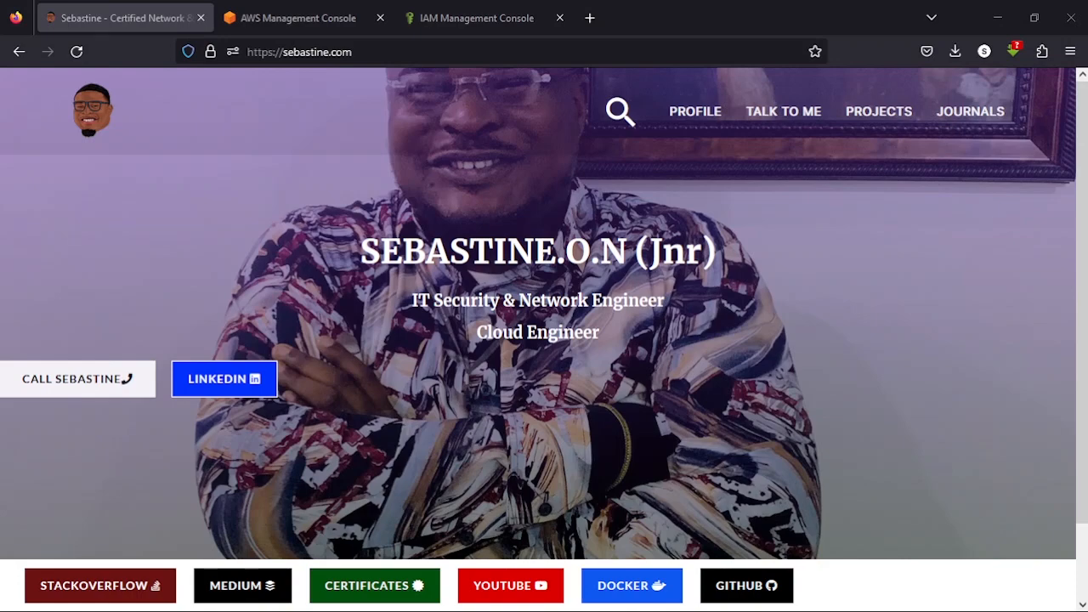
pyautogui.moveTo(559, 140)
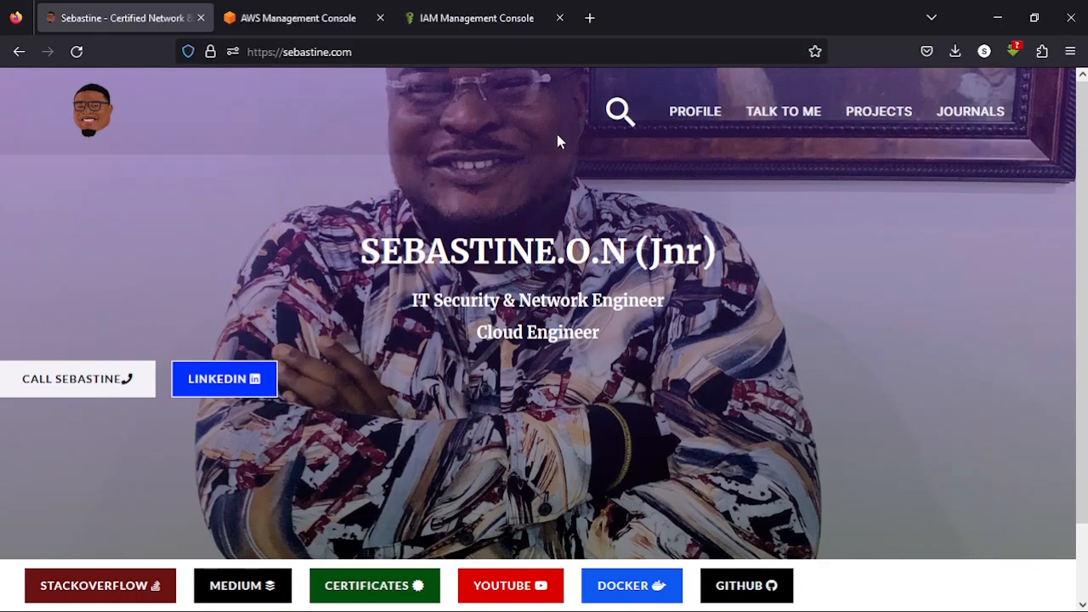
# - Switch from the personal website to the AWS console home, then to the IAM dashboard tab
pyautogui.click(296, 17)
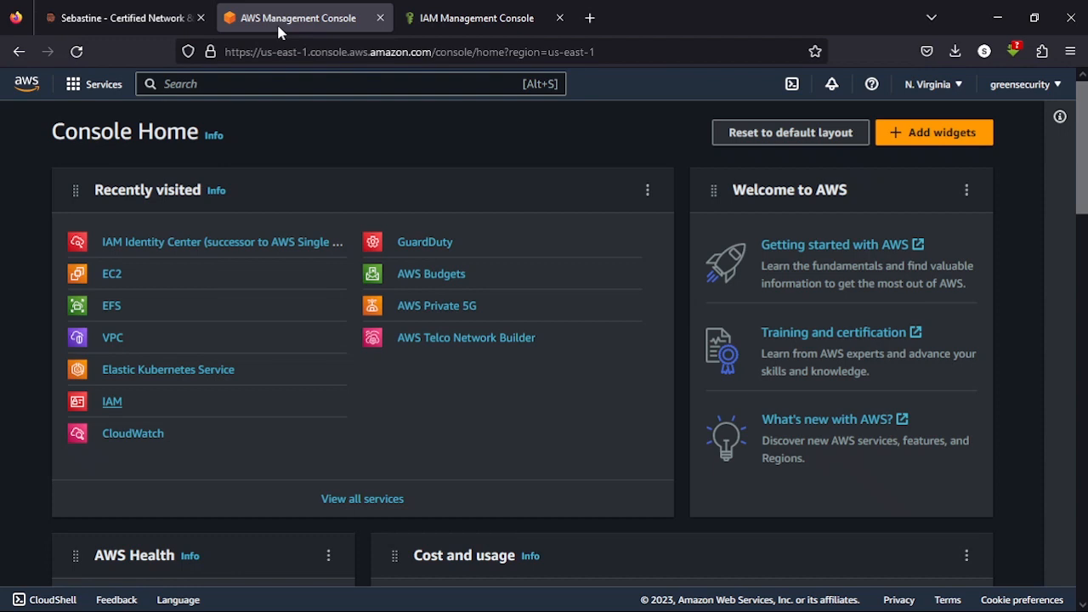
pyautogui.moveTo(143, 299)
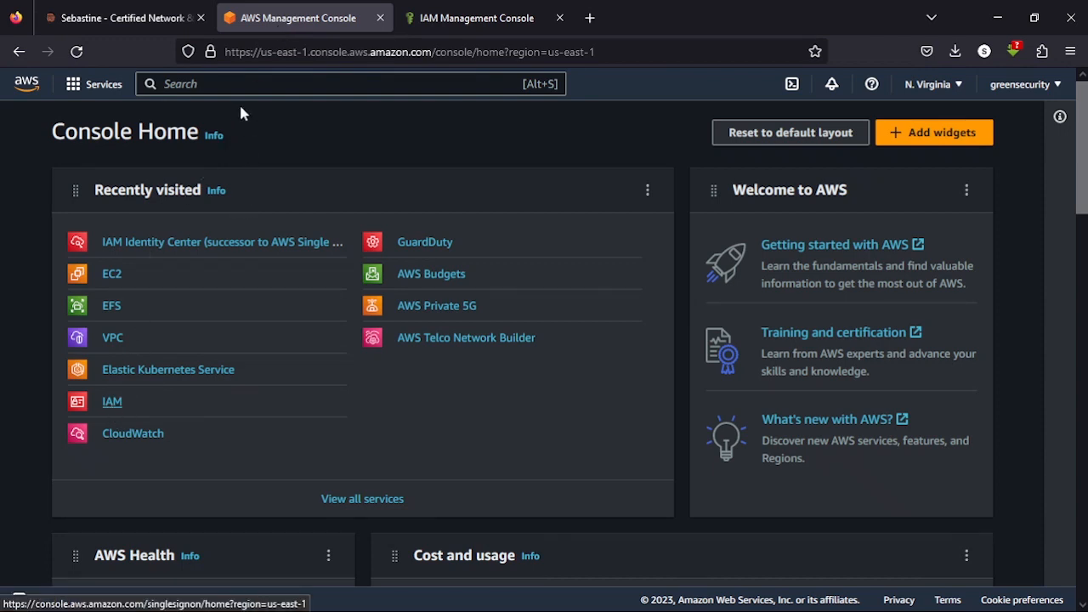
pyautogui.click(348, 83)
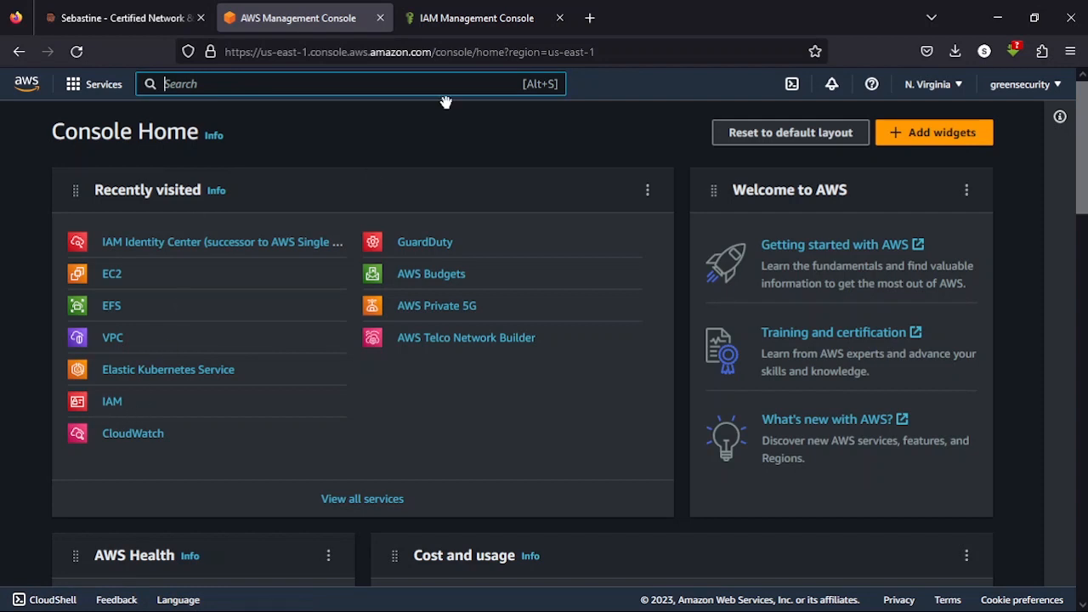
pyautogui.click(476, 17)
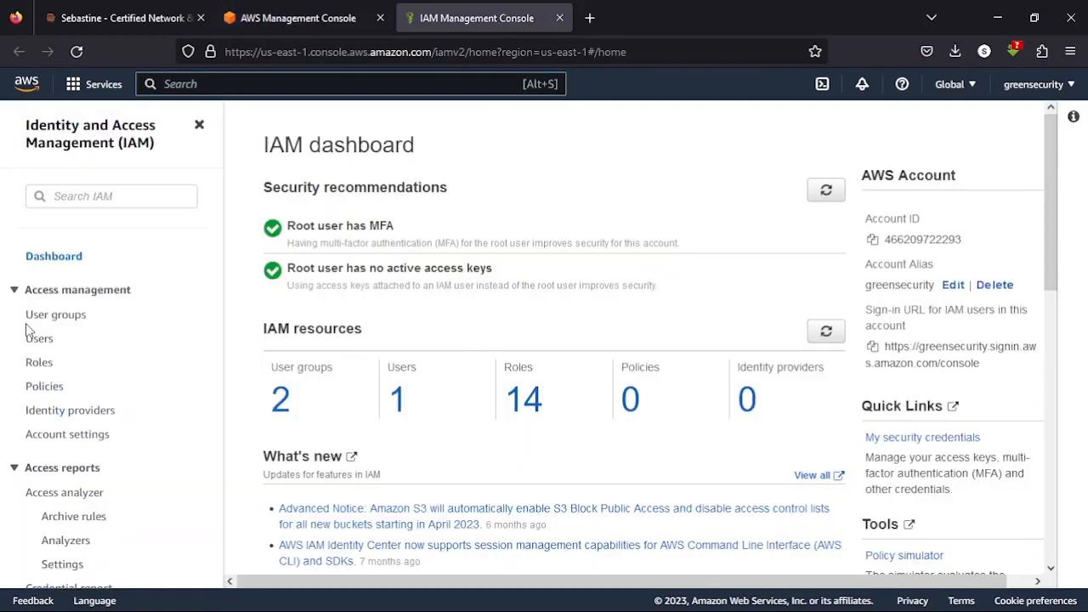
# - Open user group green-admin and check its member sebastinen and its AdministratorAccess policy
pyautogui.click(55, 315)
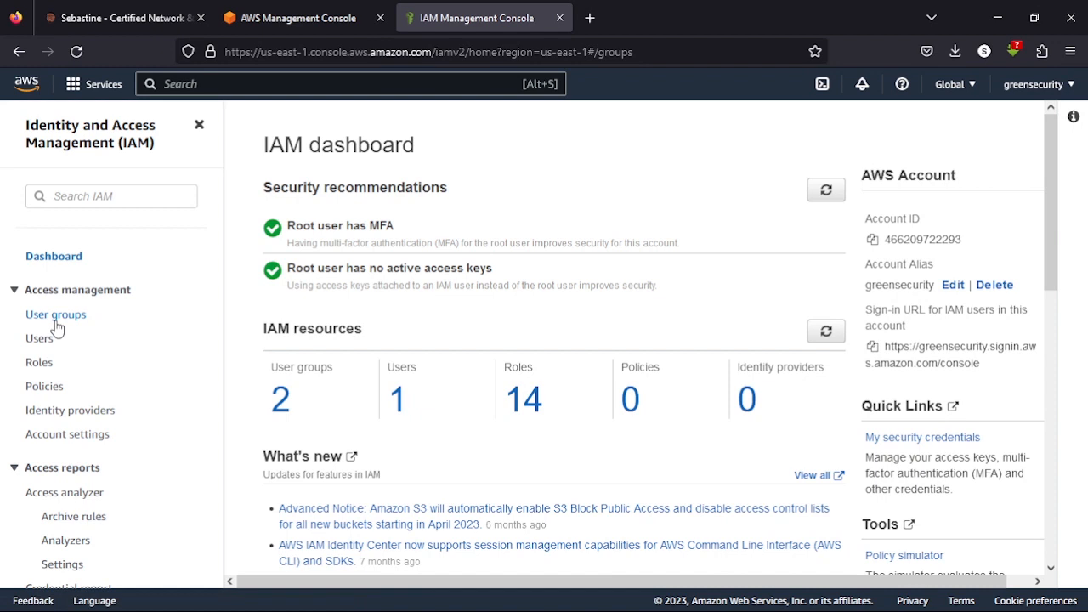
pyautogui.click(55, 312)
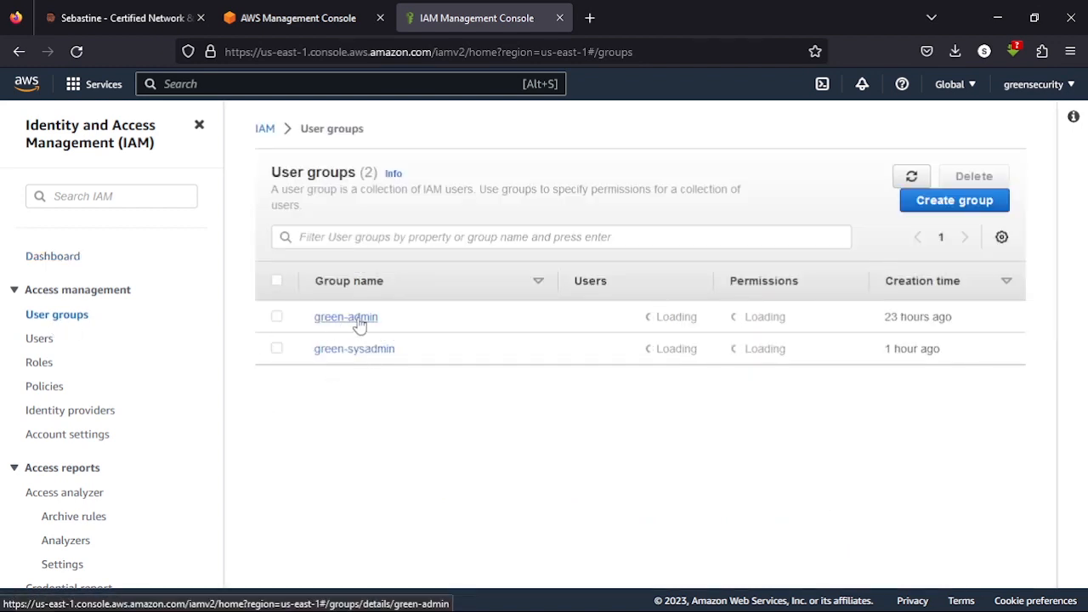
pyautogui.click(347, 317)
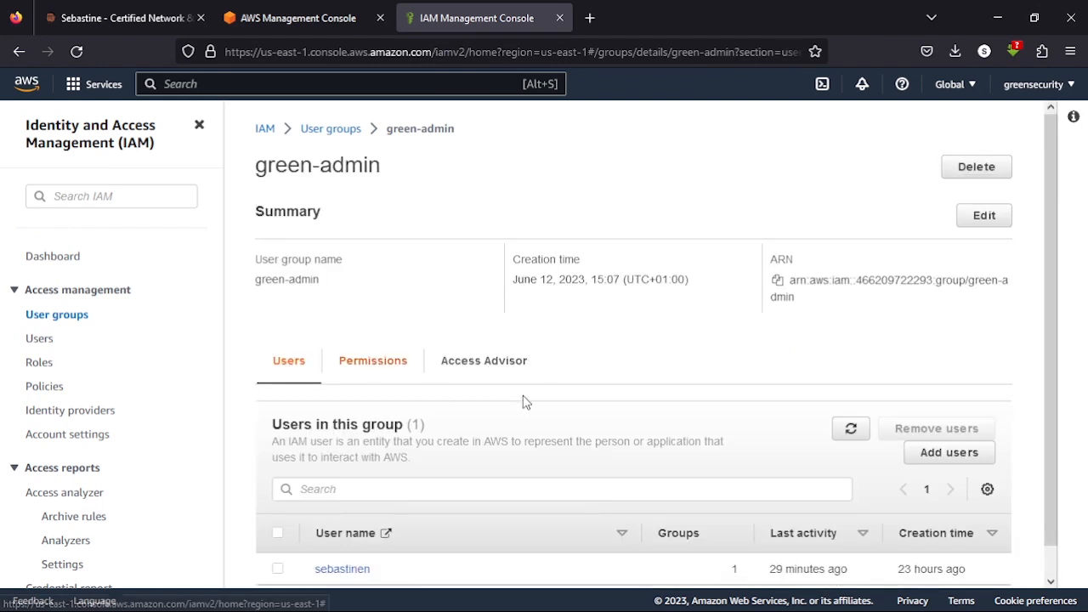
pyautogui.scroll(-3)
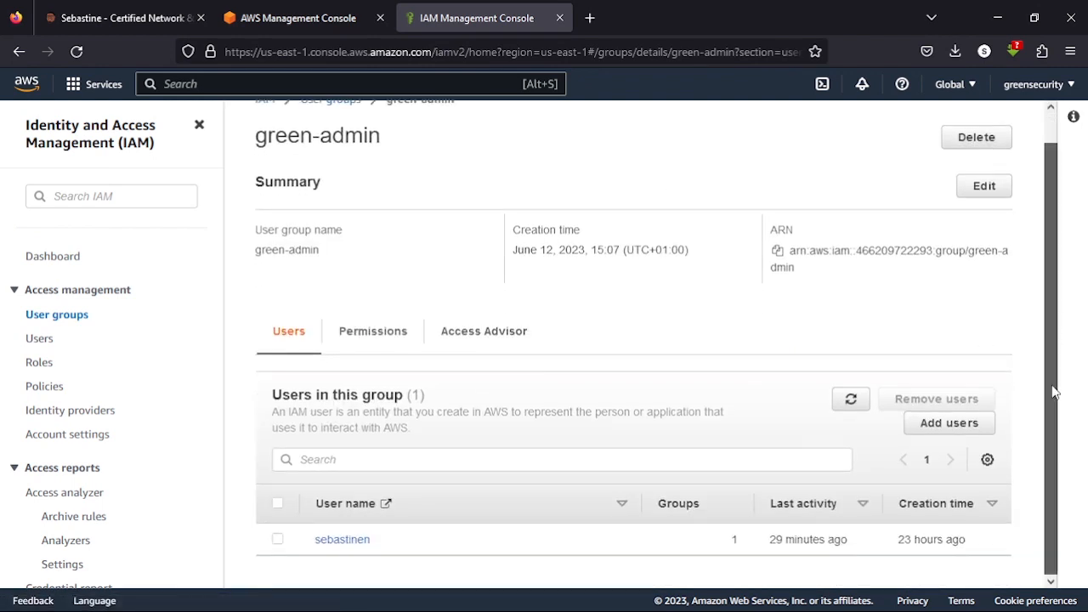
pyautogui.click(372, 329)
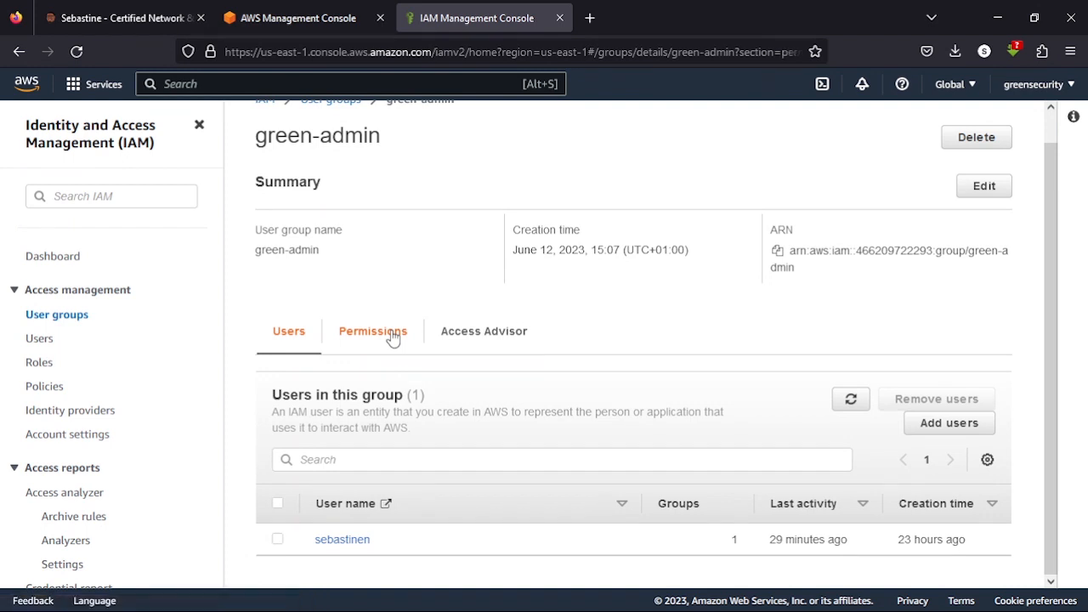
pyautogui.click(372, 329)
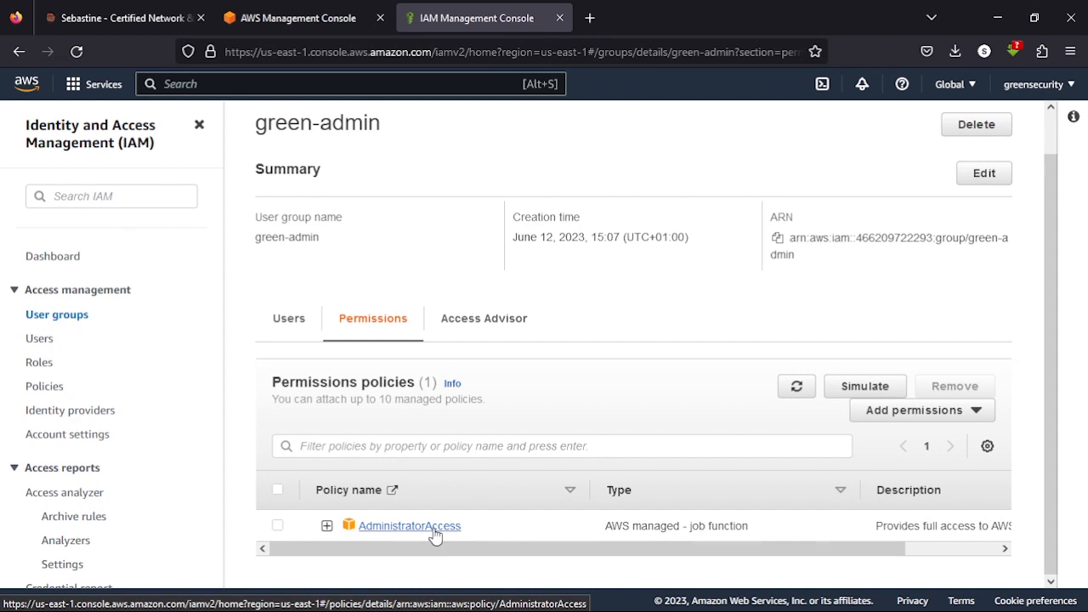
pyautogui.moveTo(451, 285)
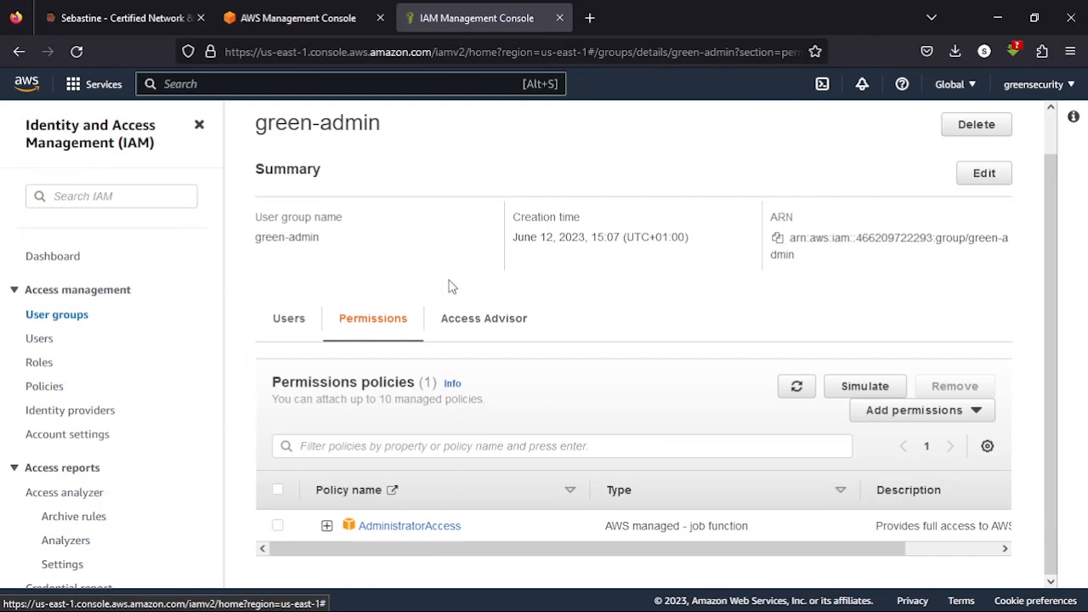
pyautogui.moveTo(372, 318)
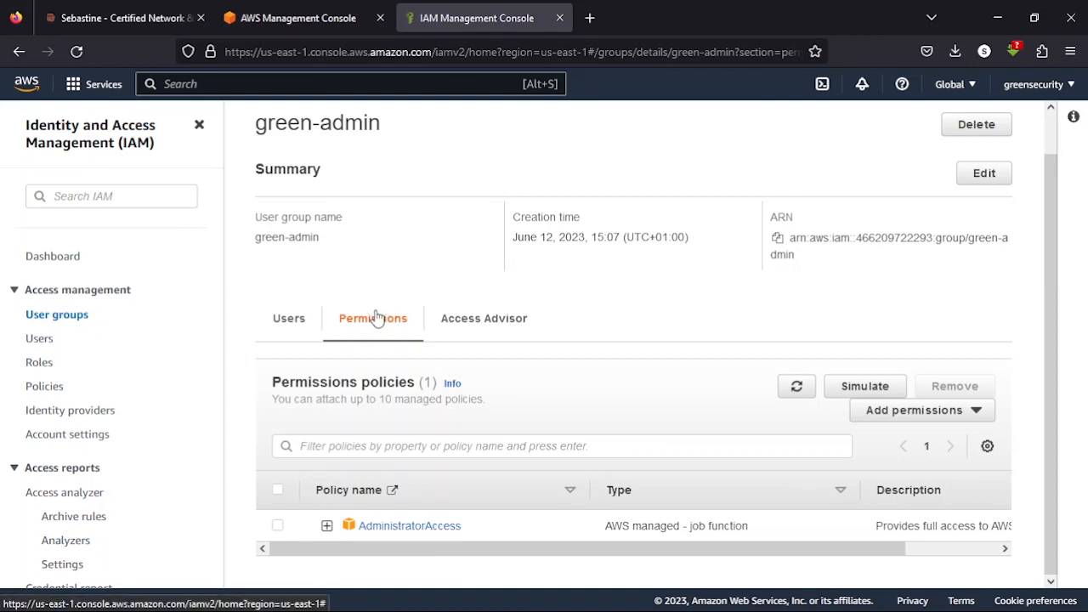
pyautogui.click(39, 338)
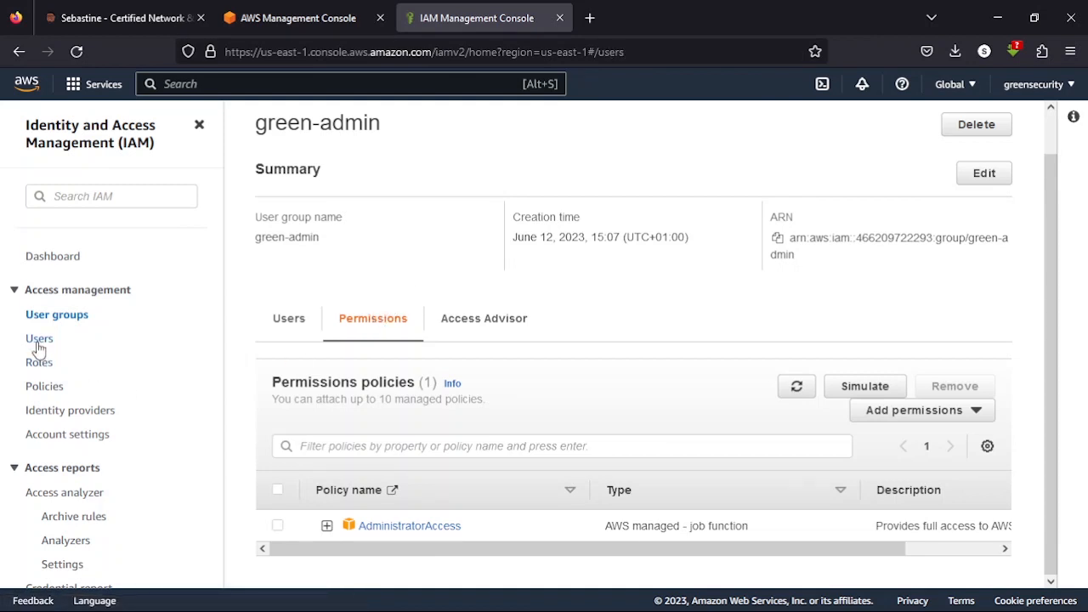
# - Start adding a new IAM user and enter the user name 'youtube'
pyautogui.click(39, 338)
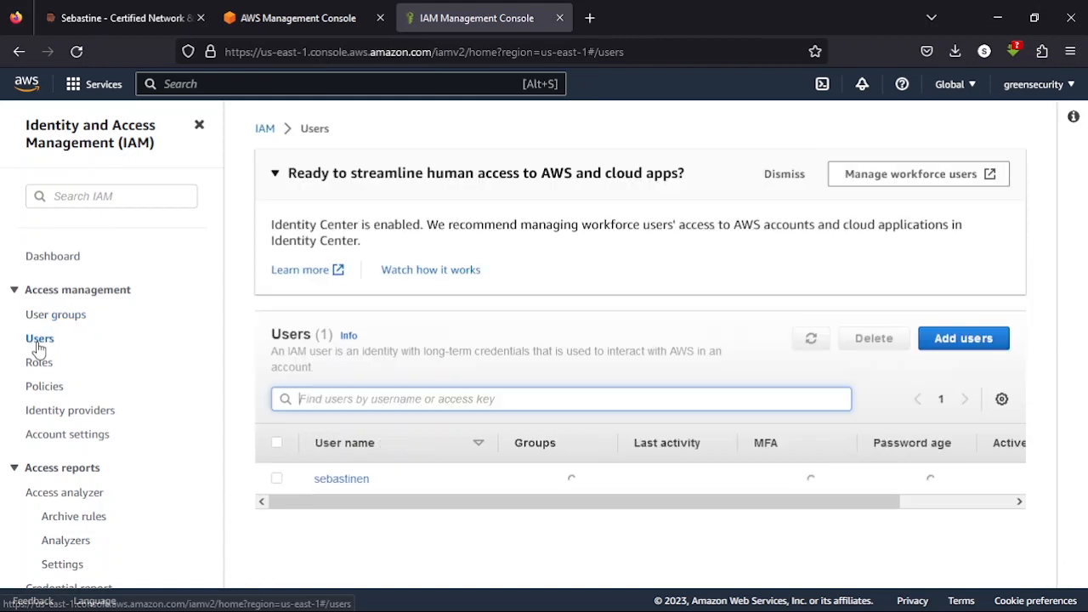
pyautogui.click(962, 338)
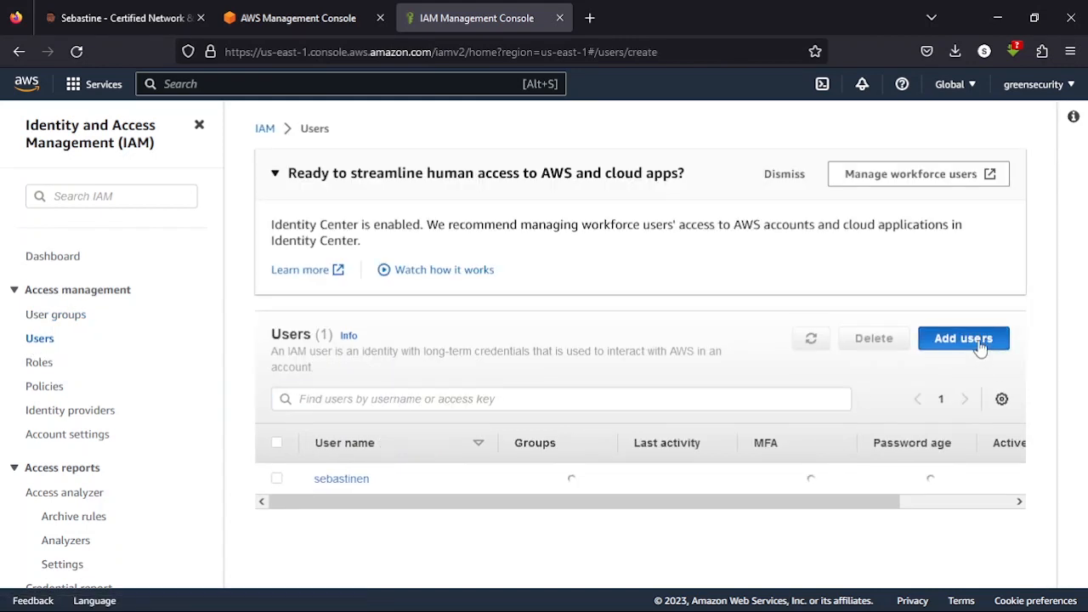
pyautogui.click(962, 339)
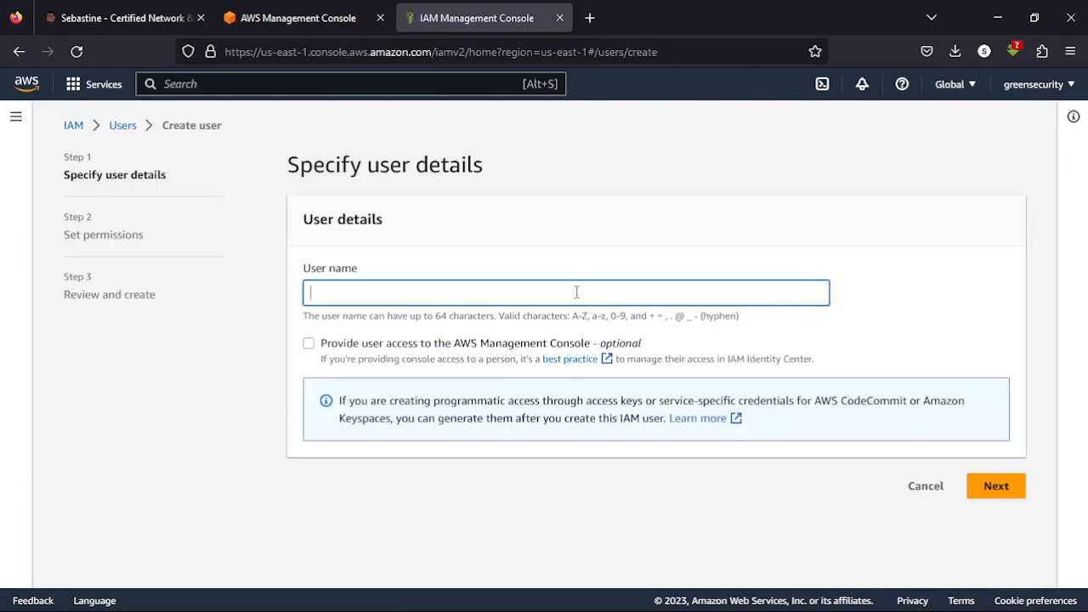
pyautogui.write('you')
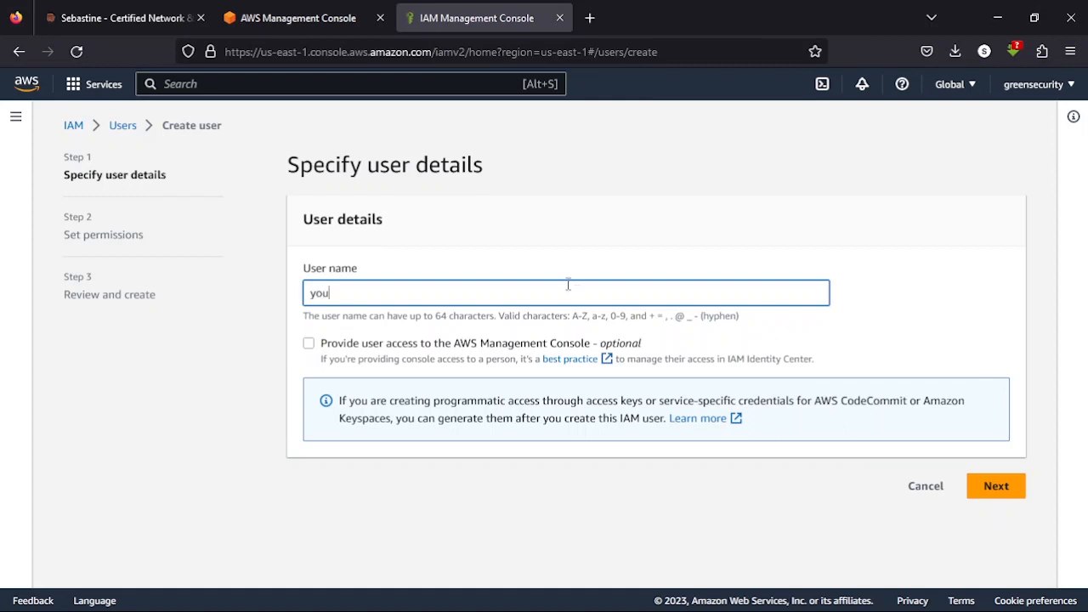
pyautogui.write('tu')
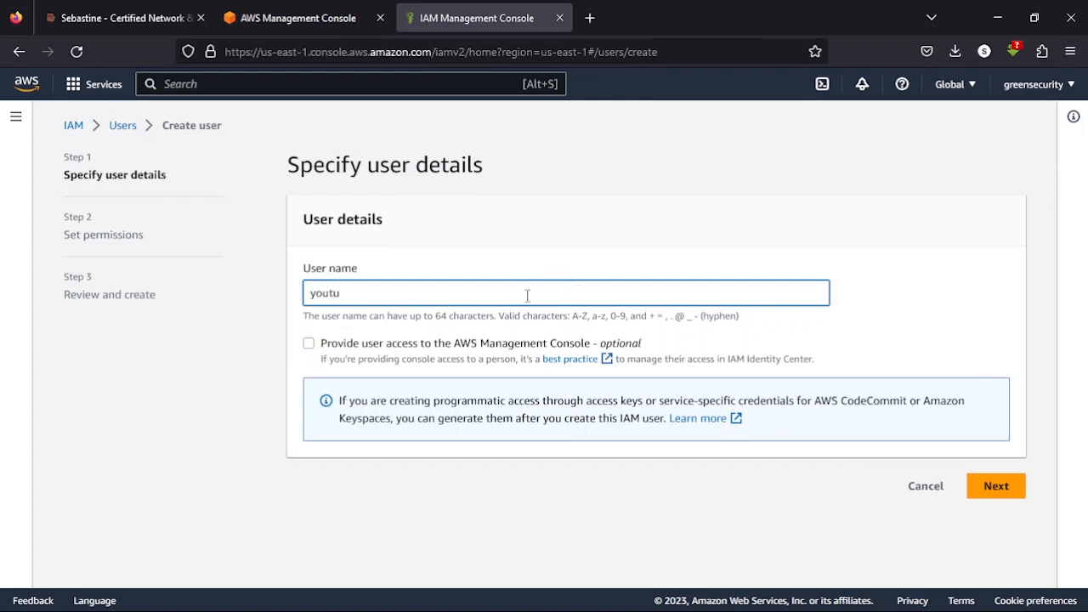
pyautogui.write('be')
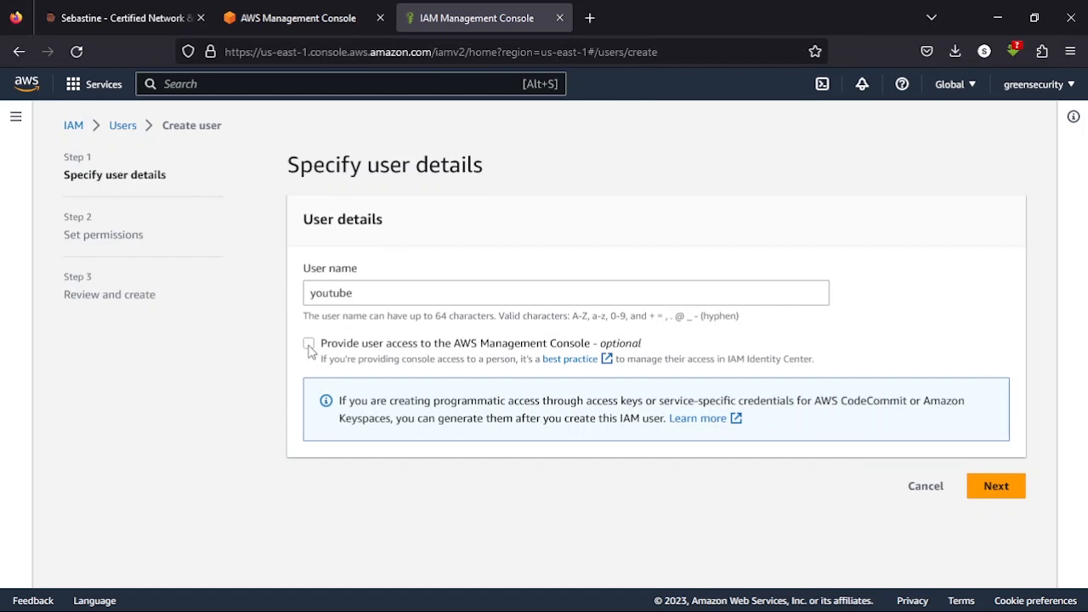
# - Enable console access as a standalone IAM user with a custom password, no forced reset, and continue to permissions
pyautogui.click(310, 343)
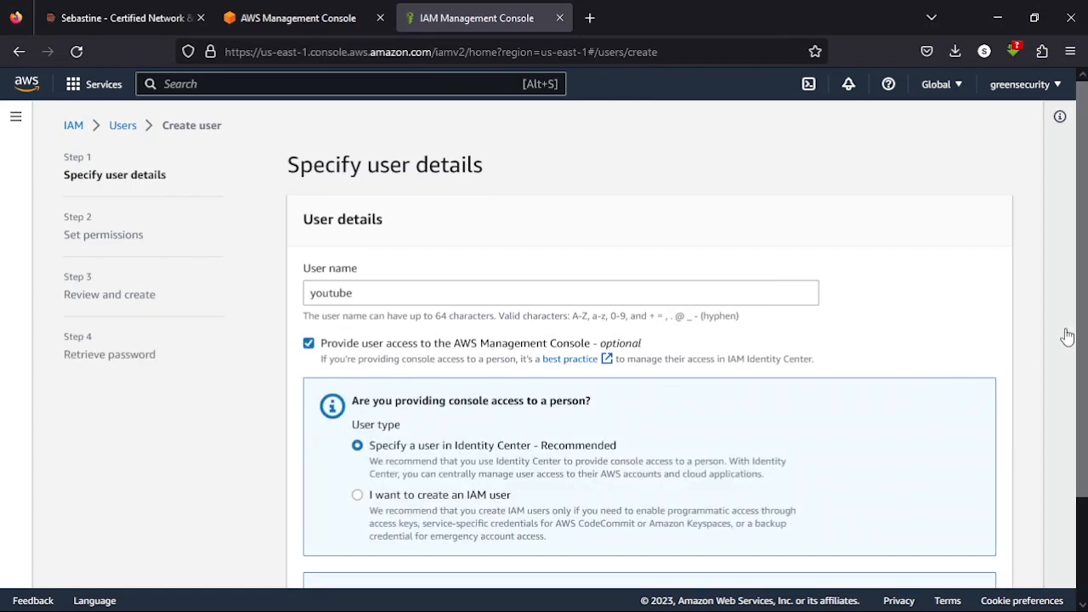
pyautogui.scroll(-3)
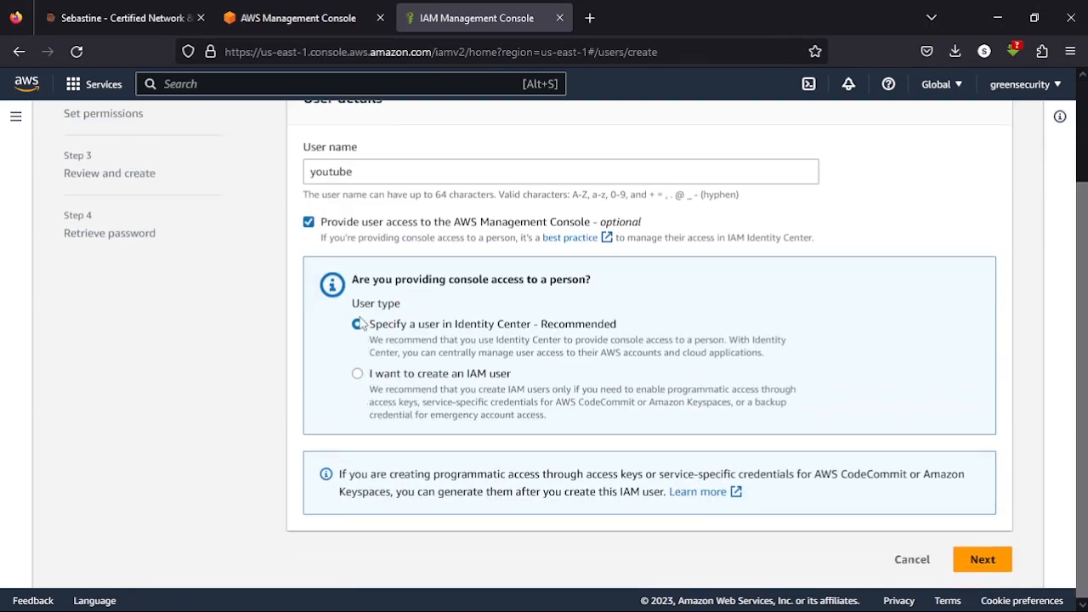
pyautogui.click(357, 374)
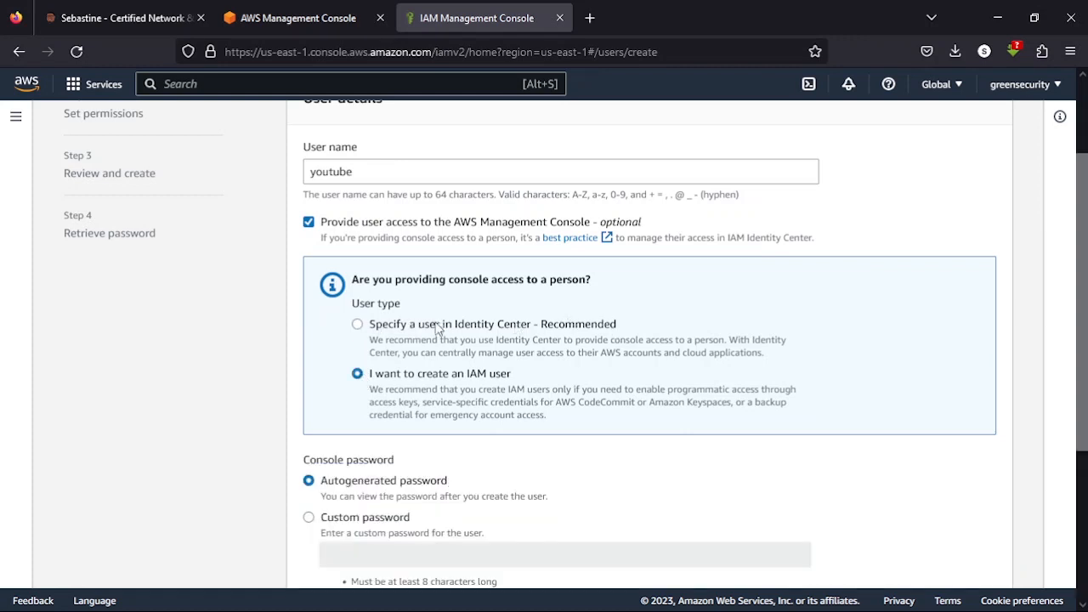
pyautogui.doubleClick(491, 323)
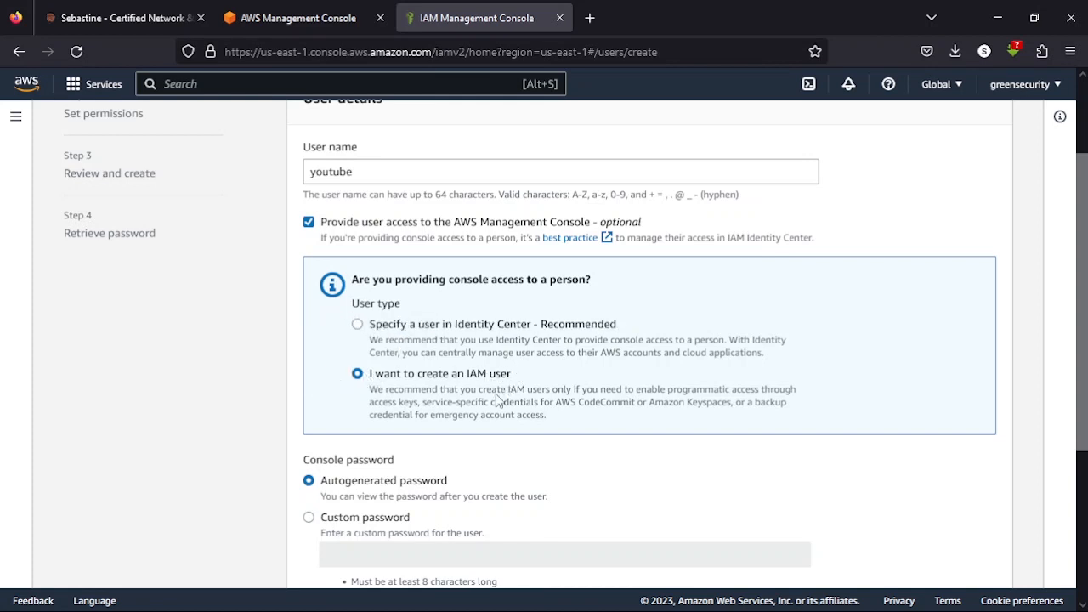
pyautogui.click(309, 517)
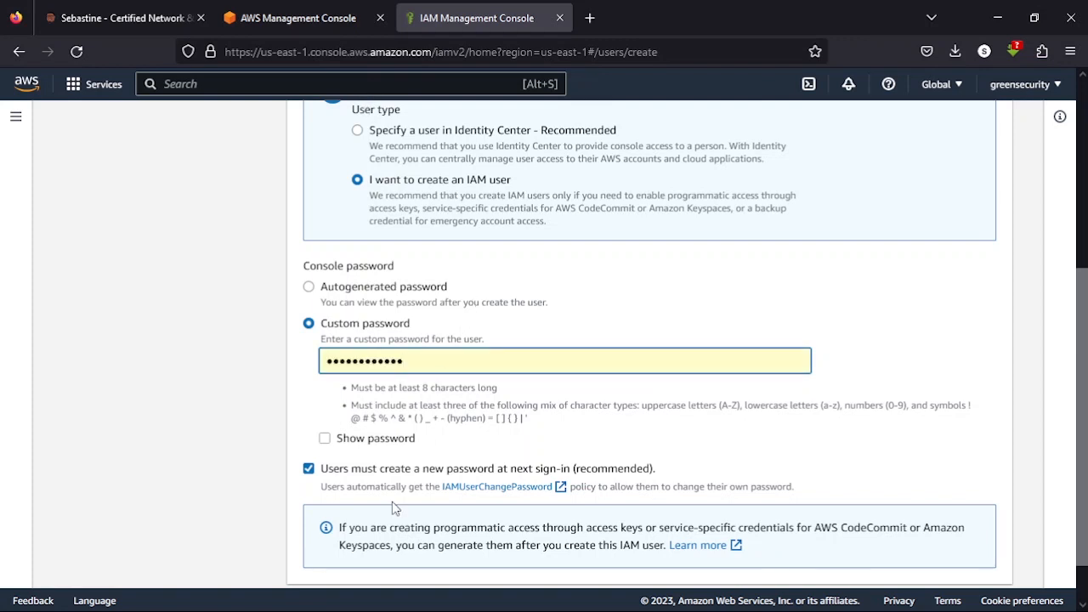
pyautogui.click(307, 469)
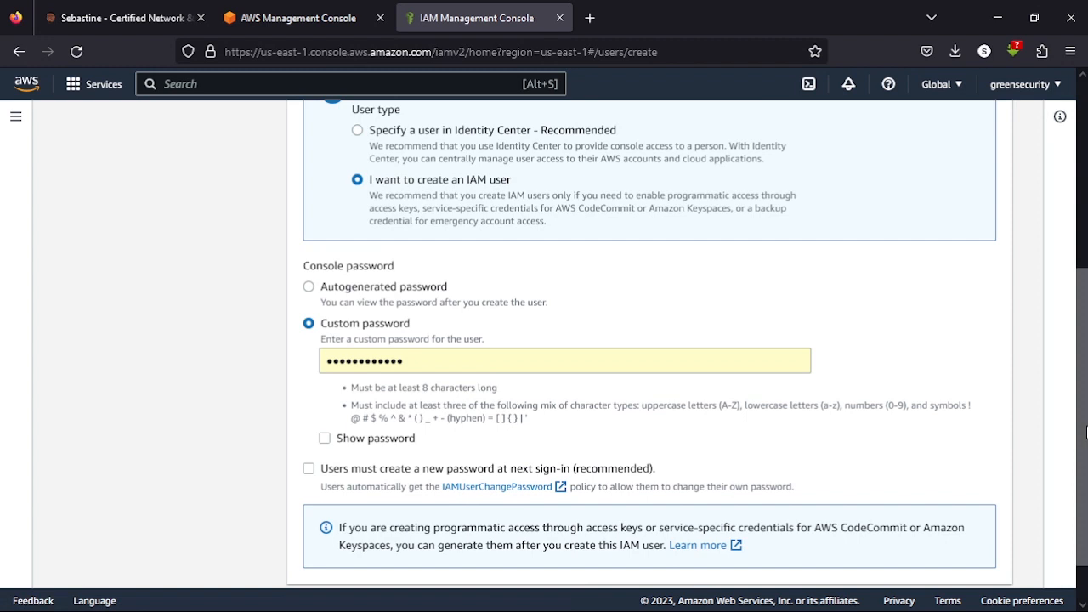
pyautogui.scroll(-3)
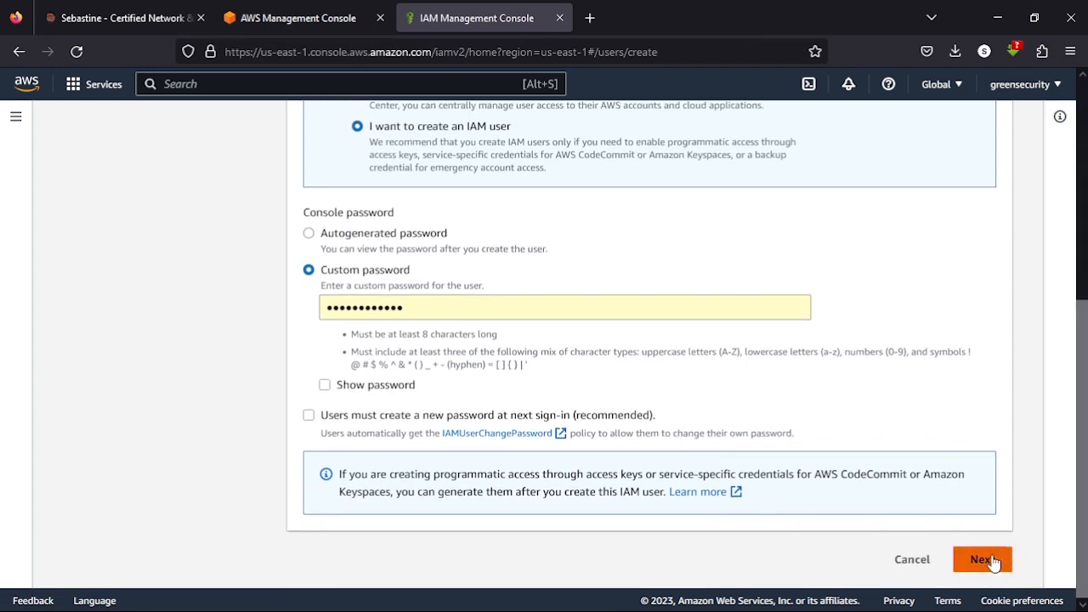
pyautogui.click(982, 559)
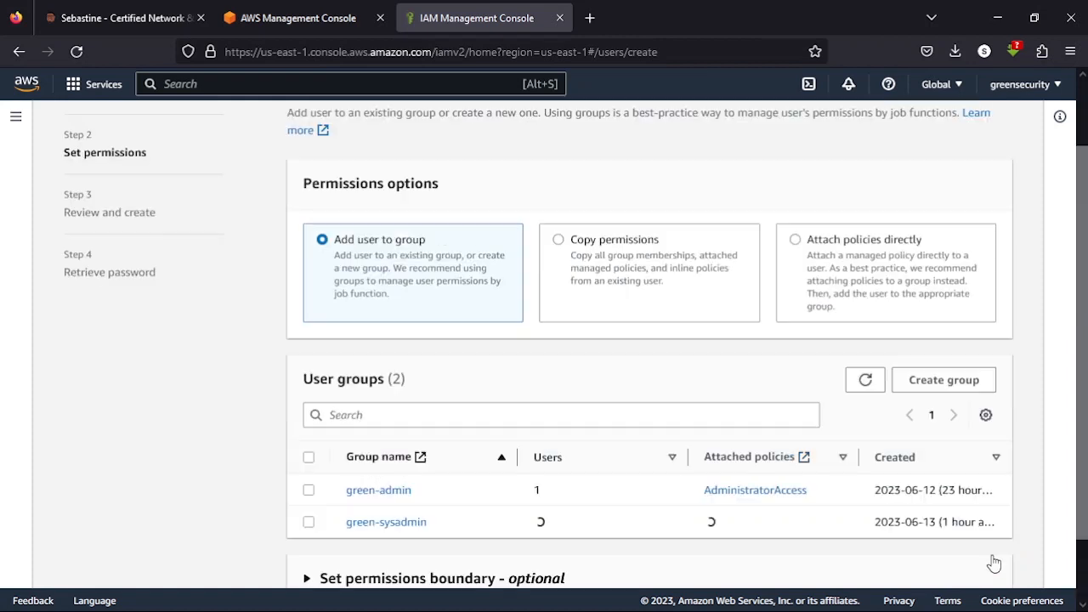
pyautogui.moveTo(602, 306)
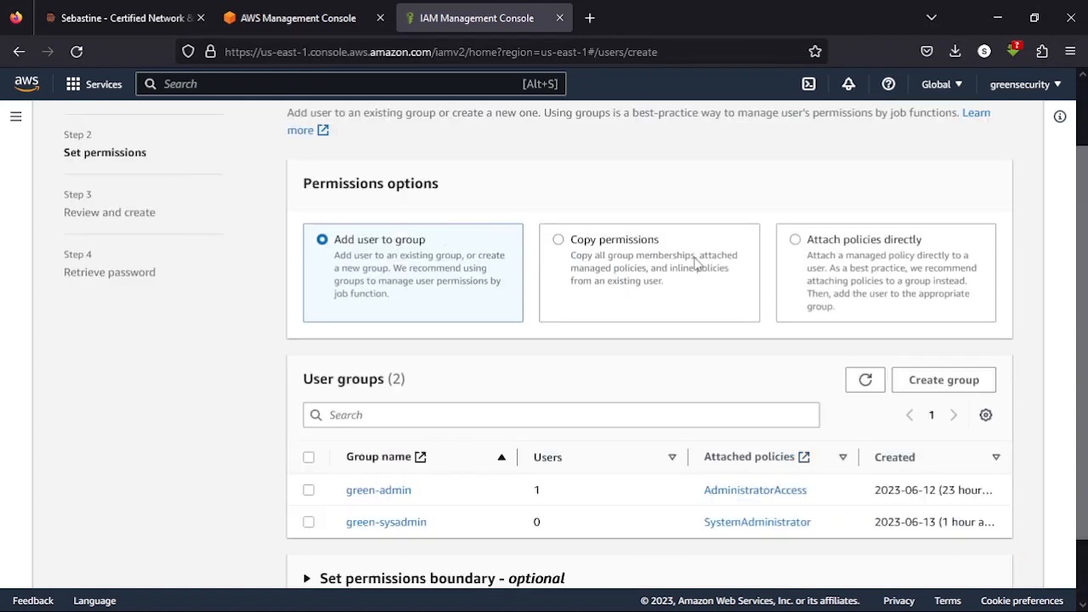
pyautogui.moveTo(734, 269)
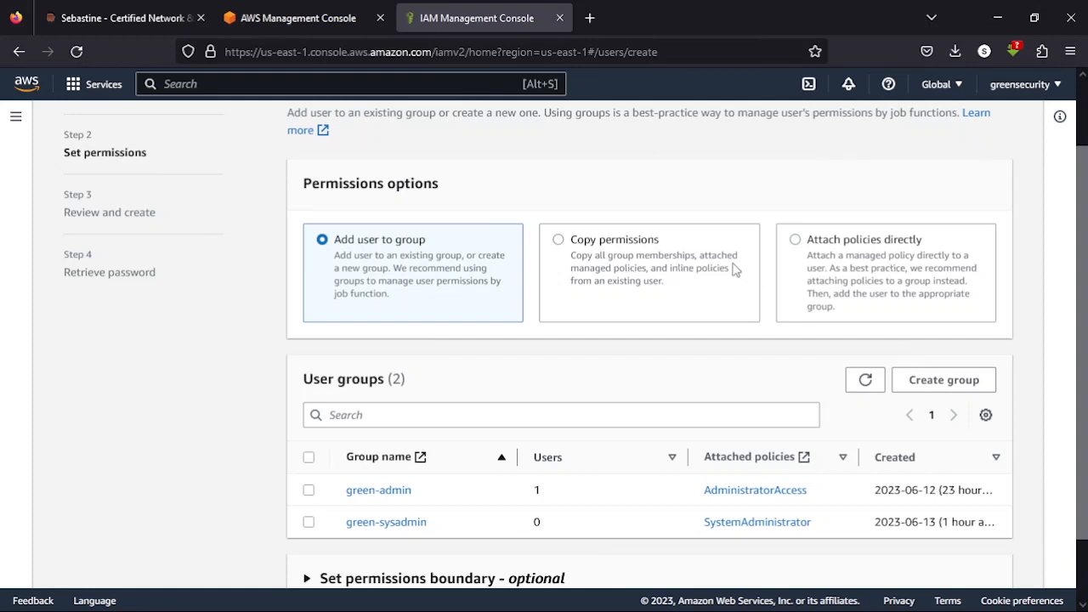
pyautogui.moveTo(374, 248)
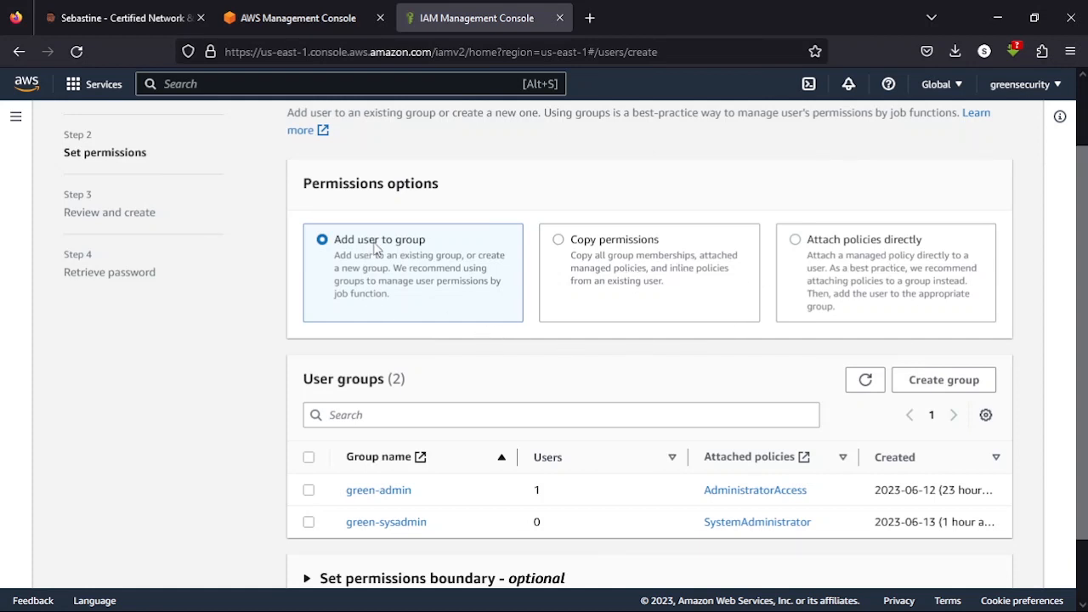
pyautogui.moveTo(313, 498)
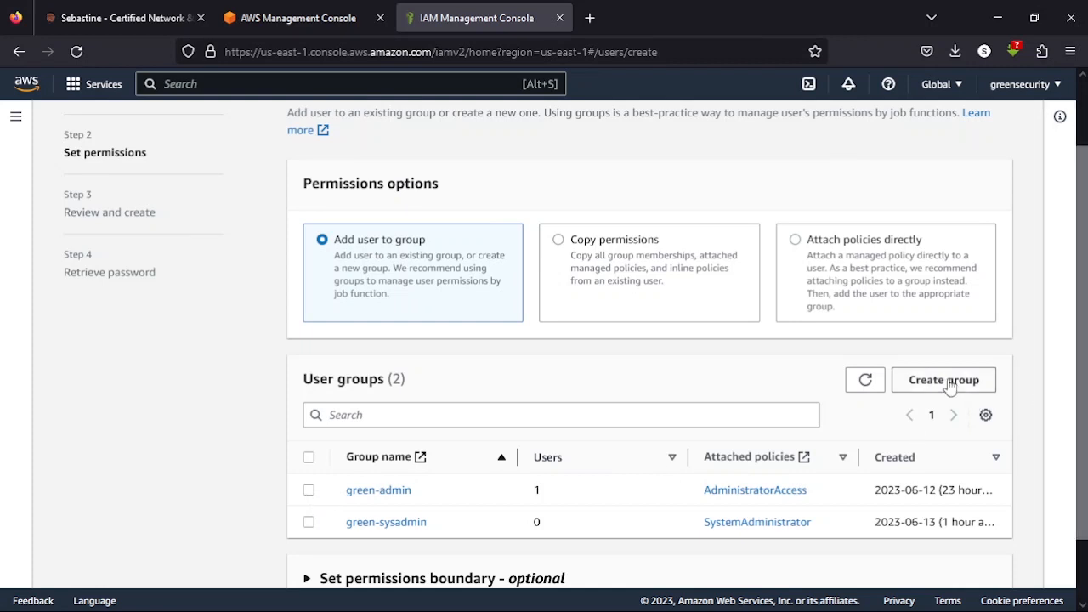
# - Tick the green-admin group, expand the permissions boundary settings, and continue to review
pyautogui.click(309, 489)
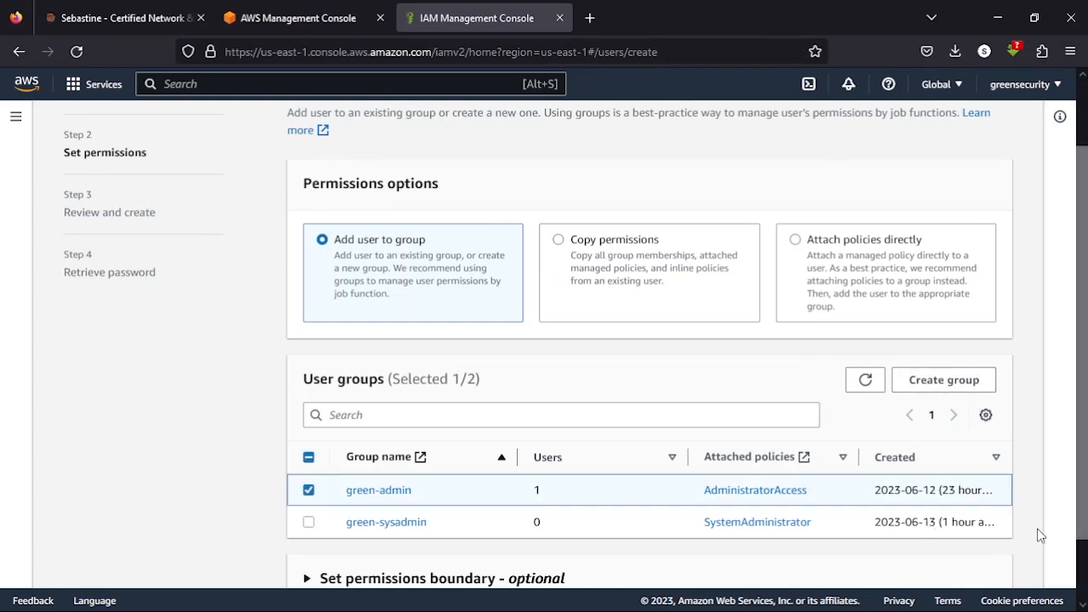
pyautogui.scroll(-3)
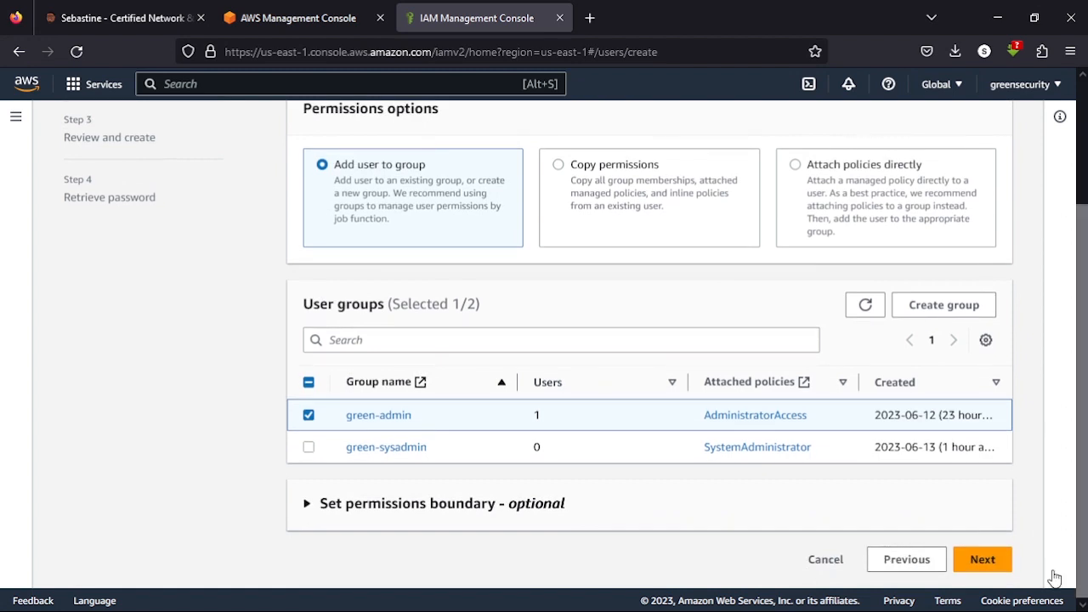
pyautogui.moveTo(299, 506)
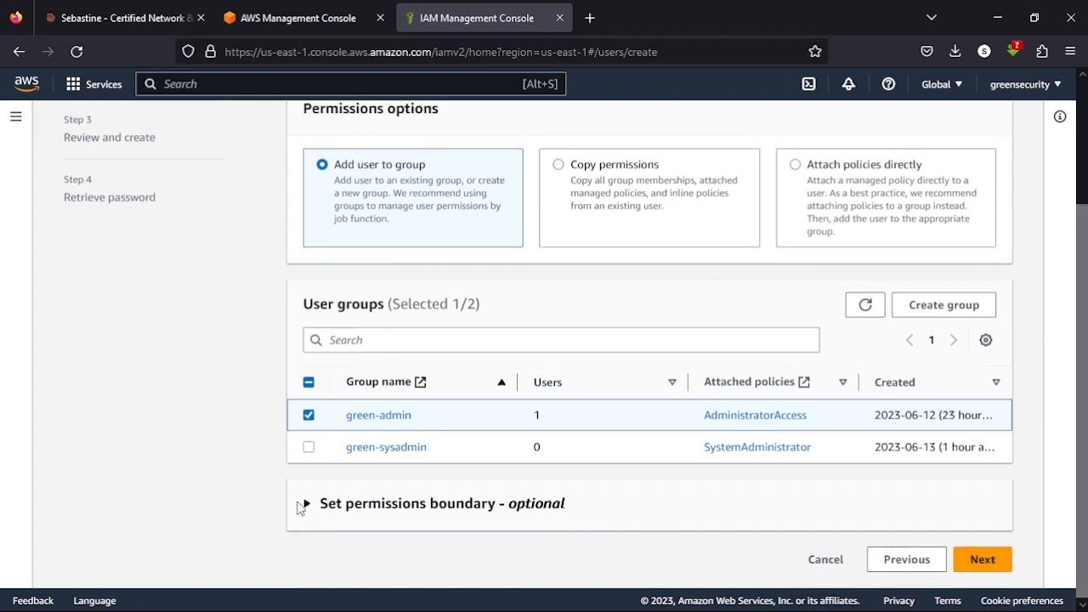
pyautogui.click(304, 503)
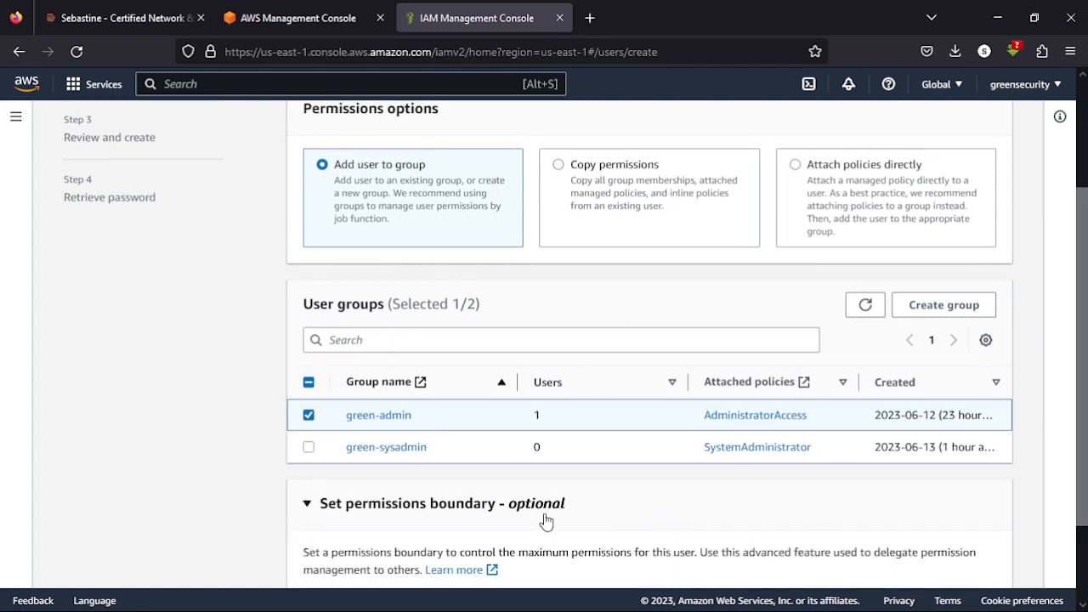
pyautogui.scroll(-3)
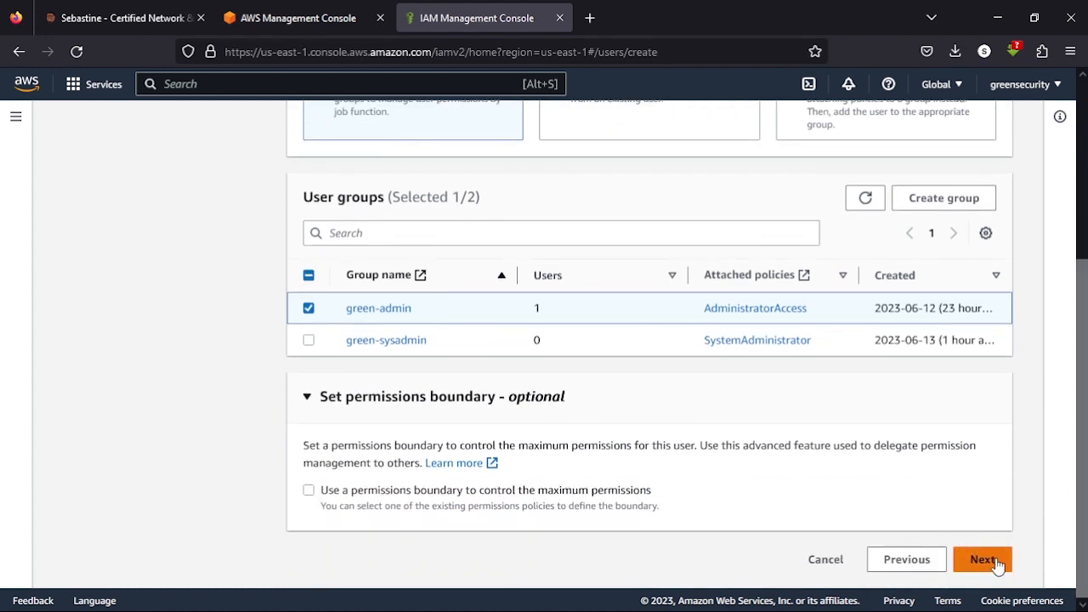
pyautogui.click(982, 560)
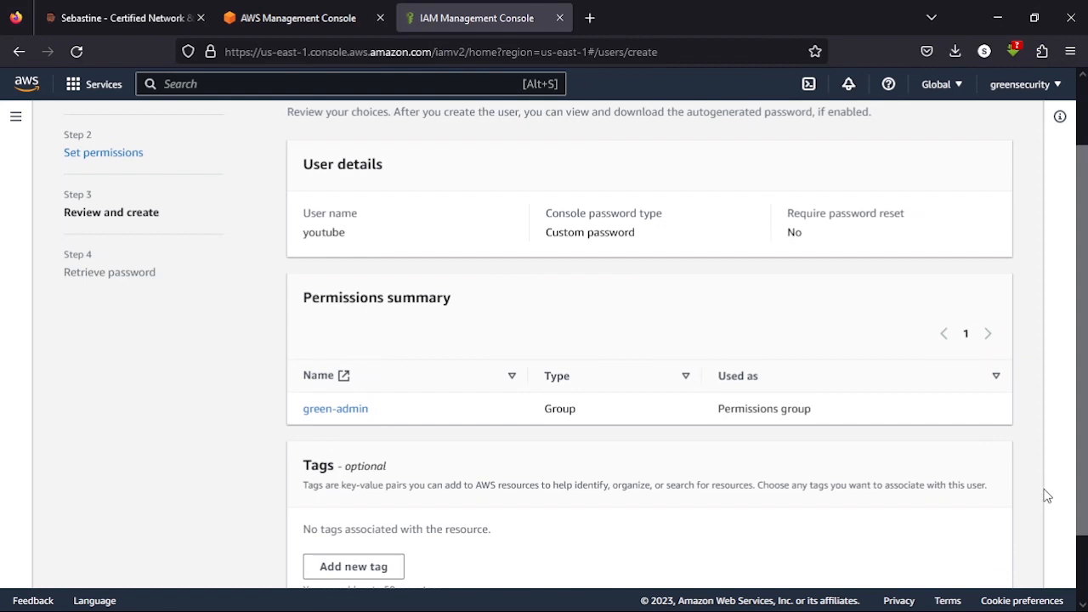
# - Review the youtube user's settings and submit Create user
pyautogui.scroll(-3)
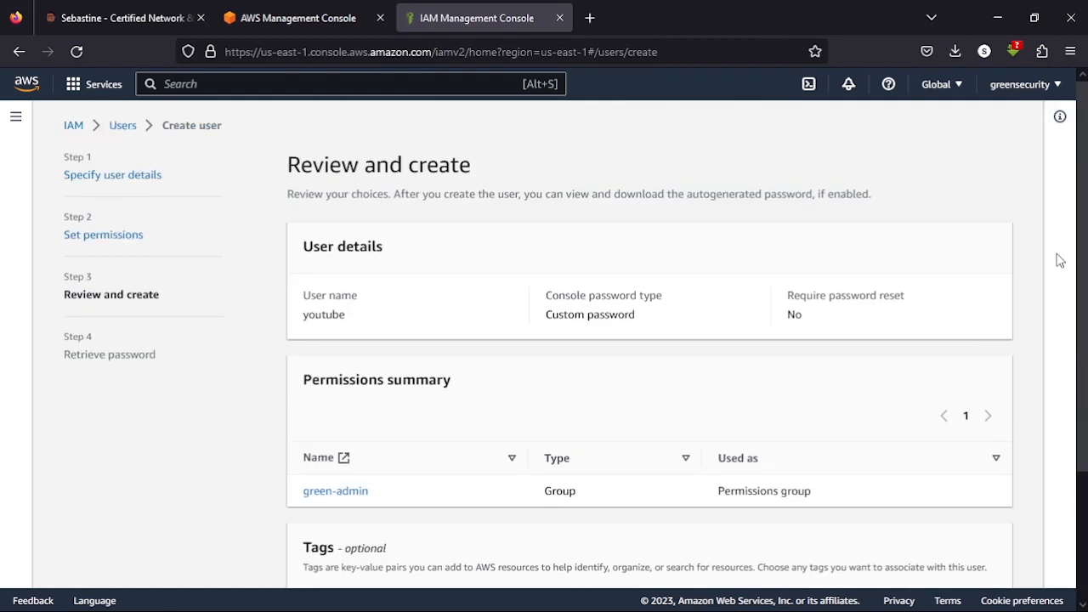
pyautogui.scroll(-3)
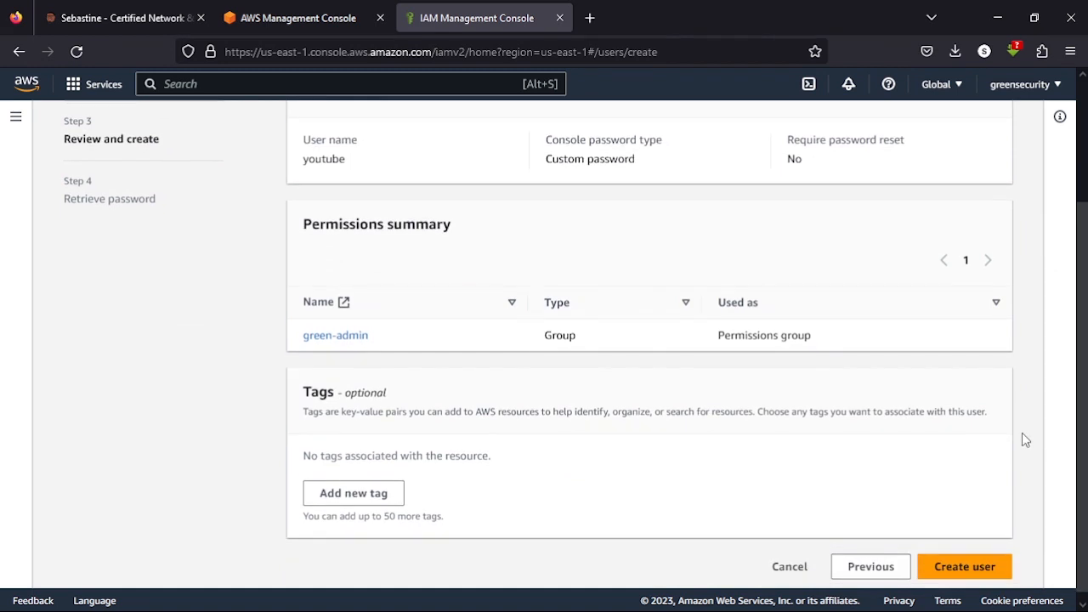
pyautogui.scroll(-3)
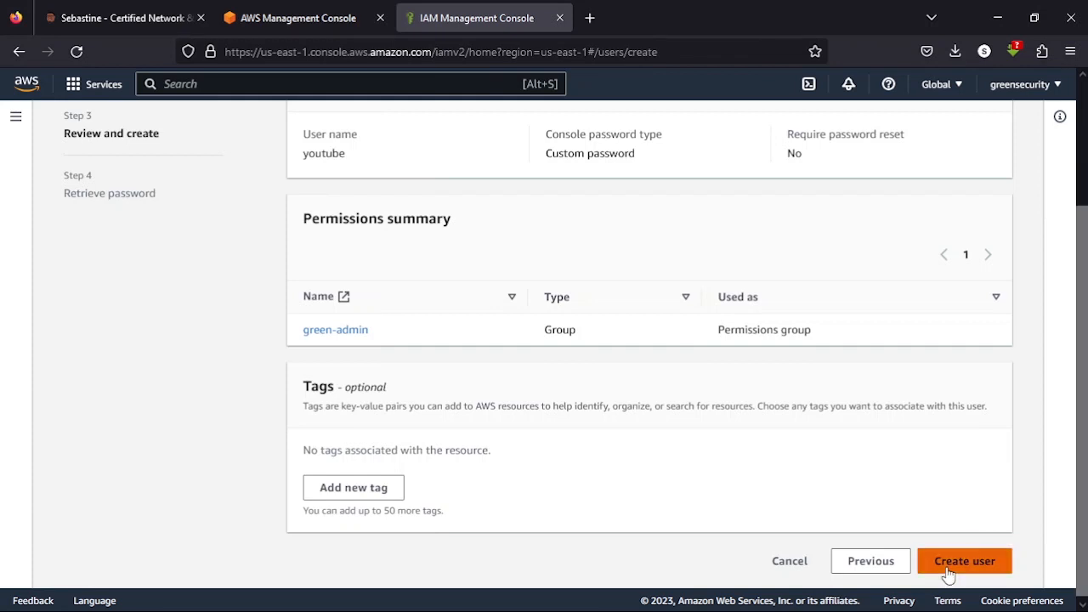
pyautogui.click(963, 561)
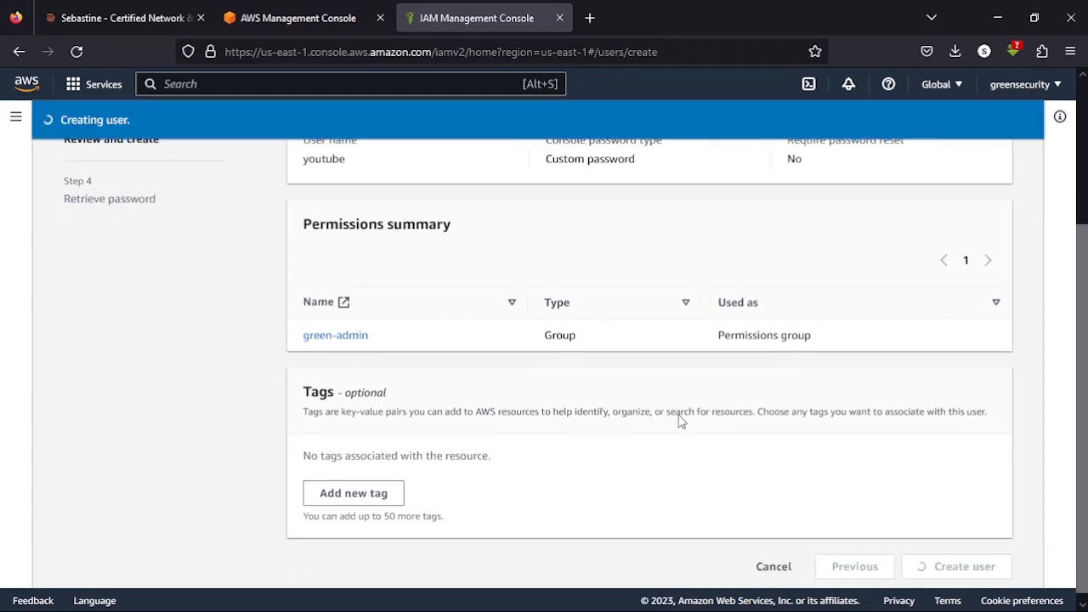
# - After 'User created successfully', leave the Retrieve password page for the users list
pyautogui.click(962, 566)
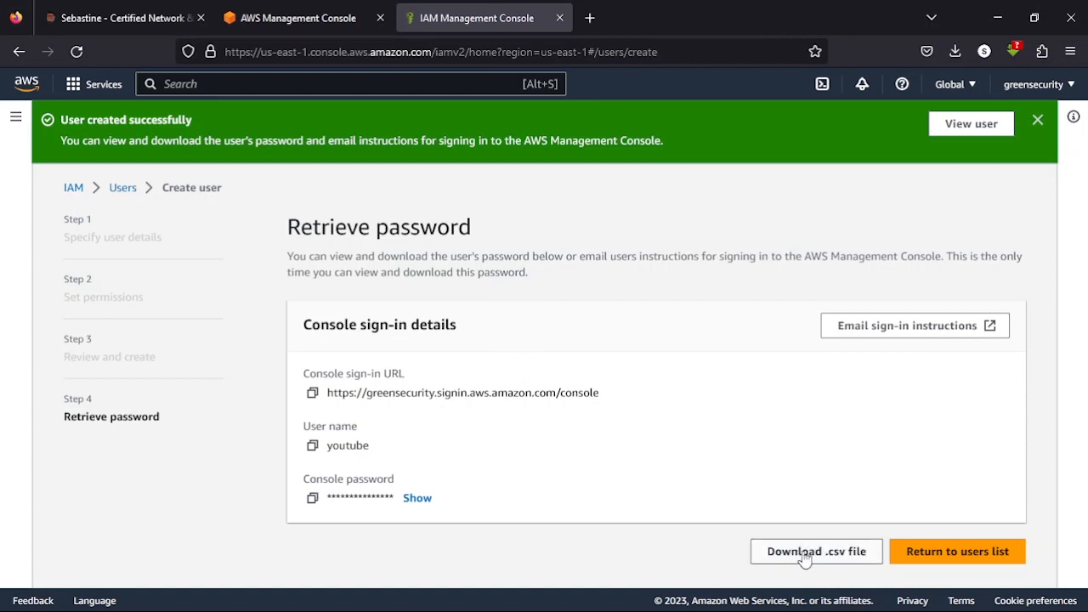
pyautogui.moveTo(831, 561)
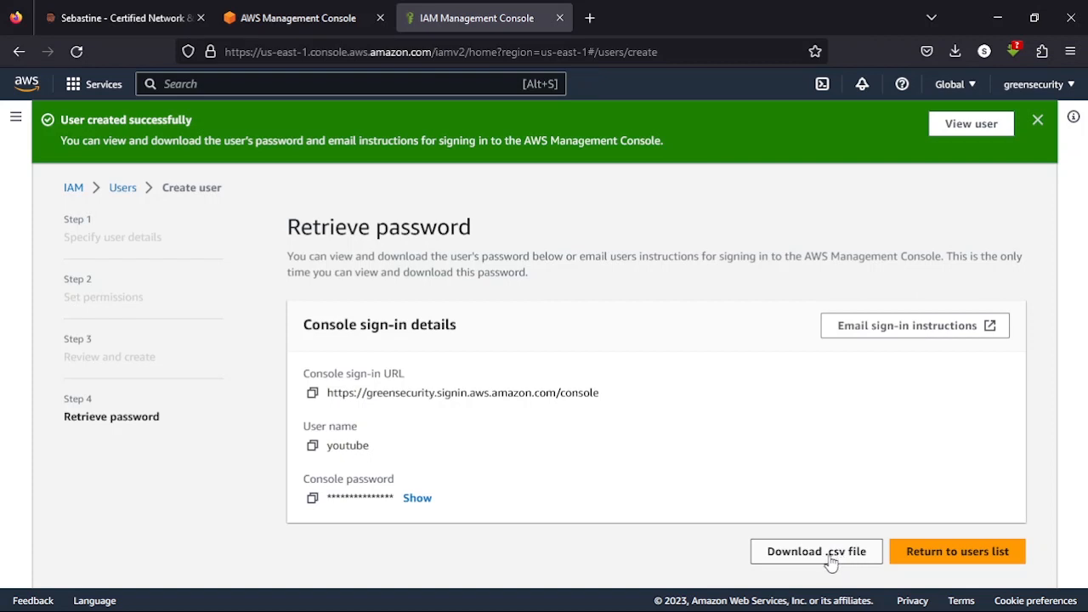
pyautogui.click(957, 551)
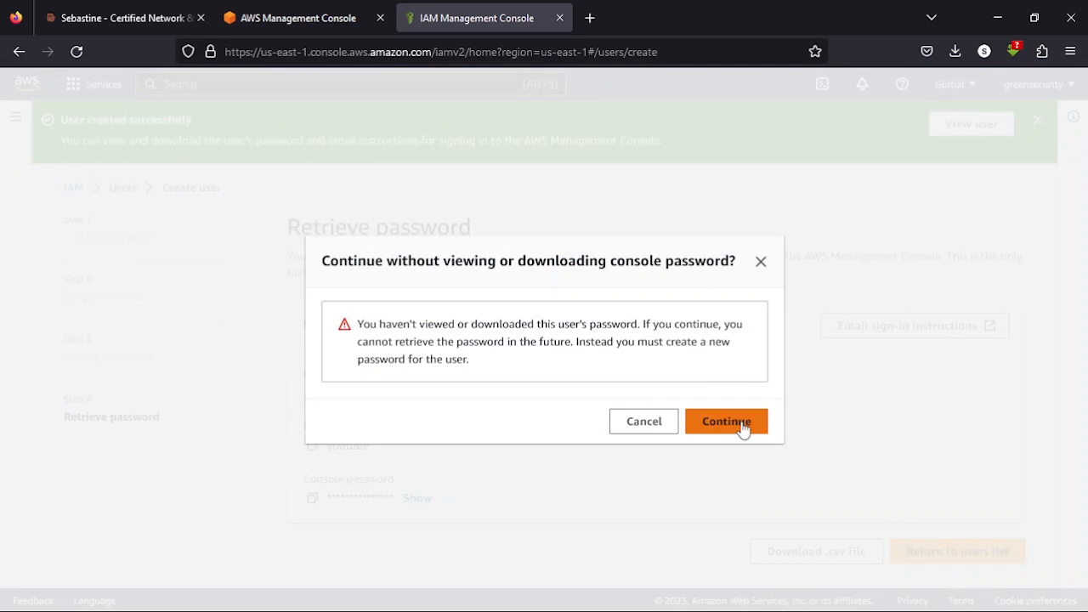
# - Confirm continuing without downloading the password, reaching the users list with youtube in green-admin
pyautogui.click(725, 422)
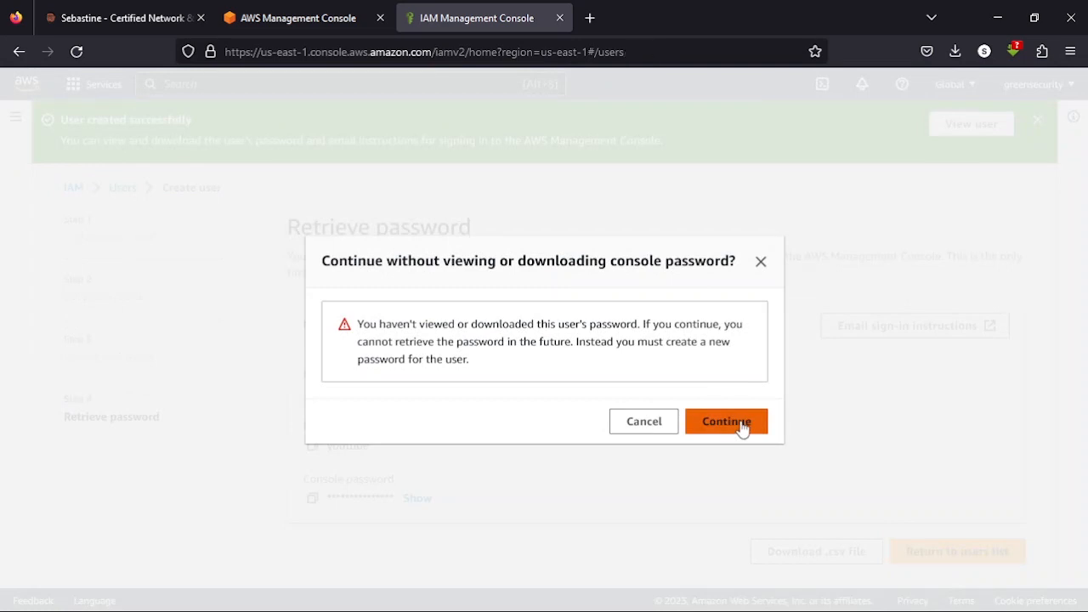
pyautogui.click(726, 422)
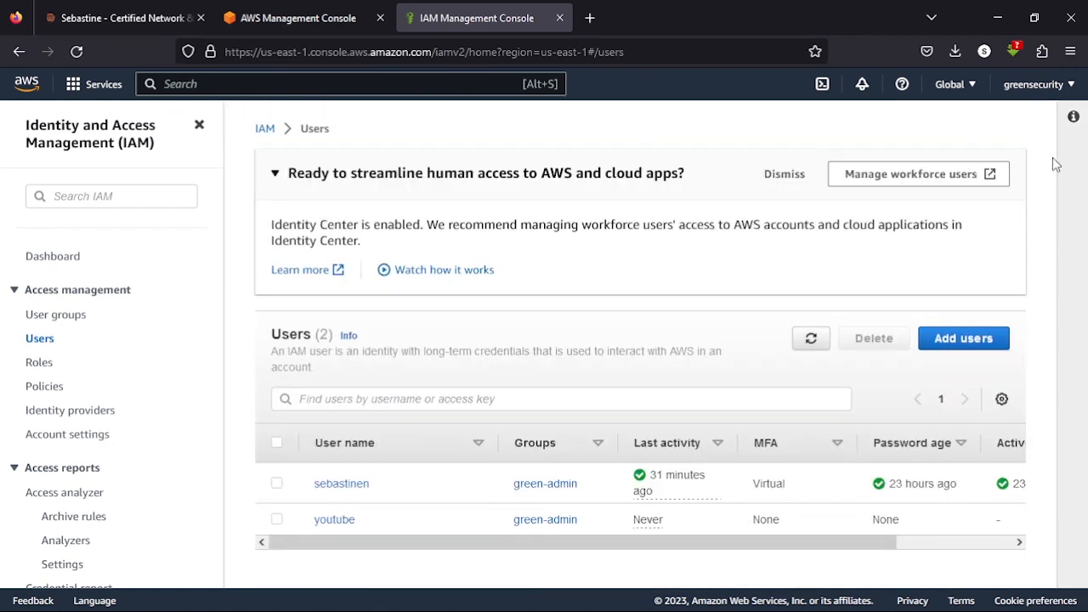
pyautogui.moveTo(333, 520)
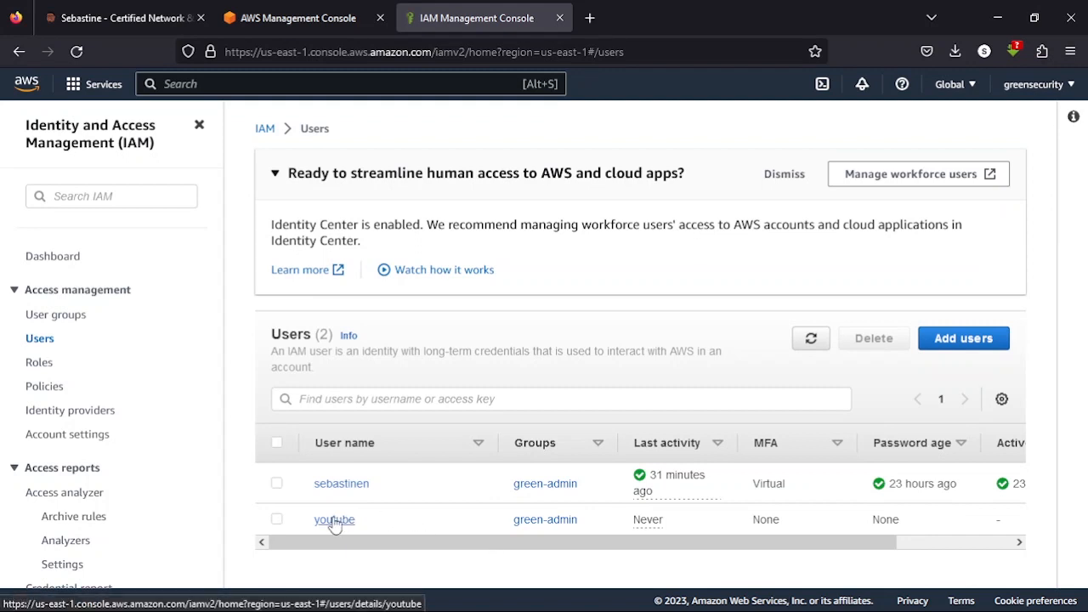
pyautogui.moveTo(799, 137)
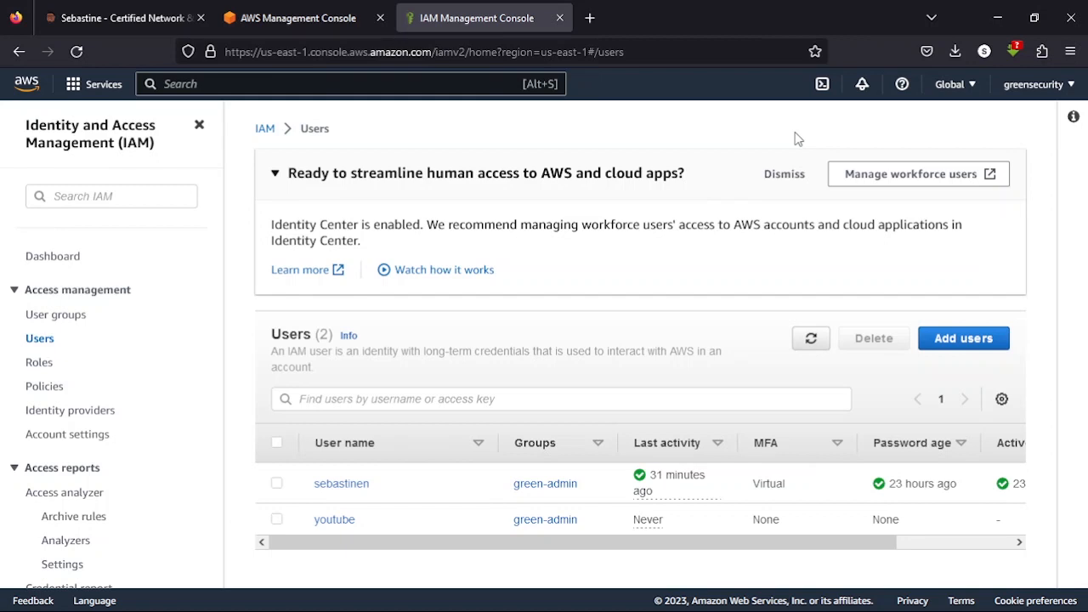
pyautogui.moveTo(881, 159)
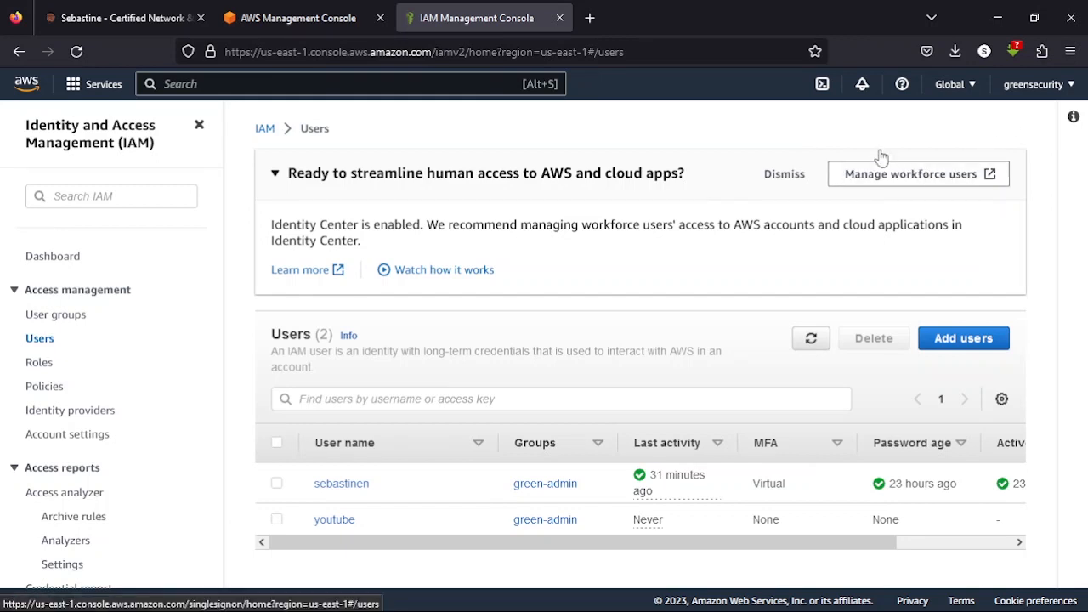